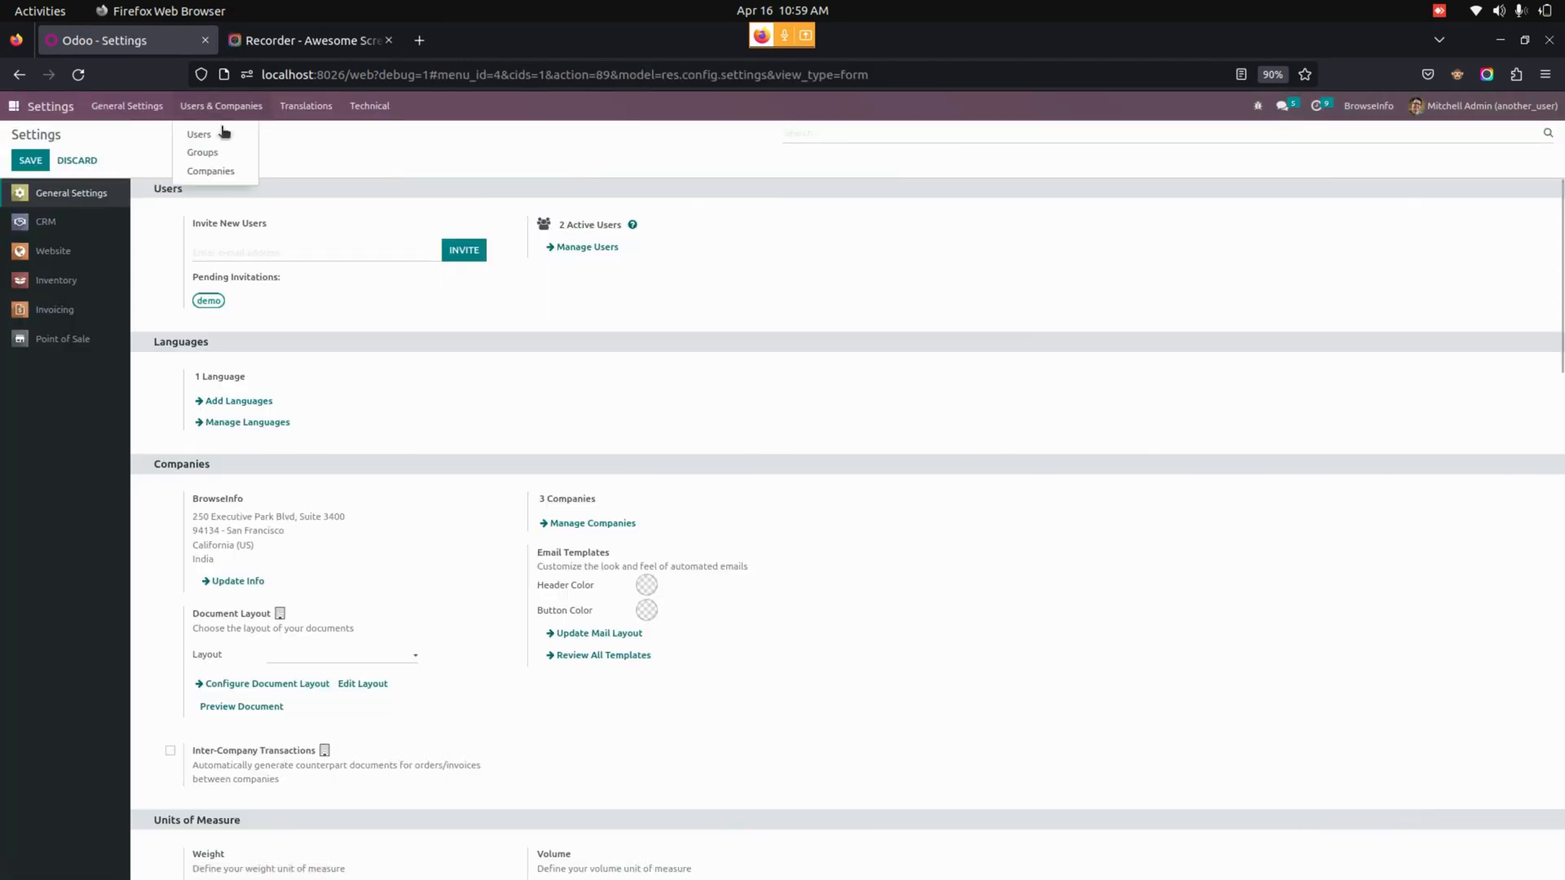
Show the internal Users list with Marc Demo and Mitchell Admin.
click(199, 134)
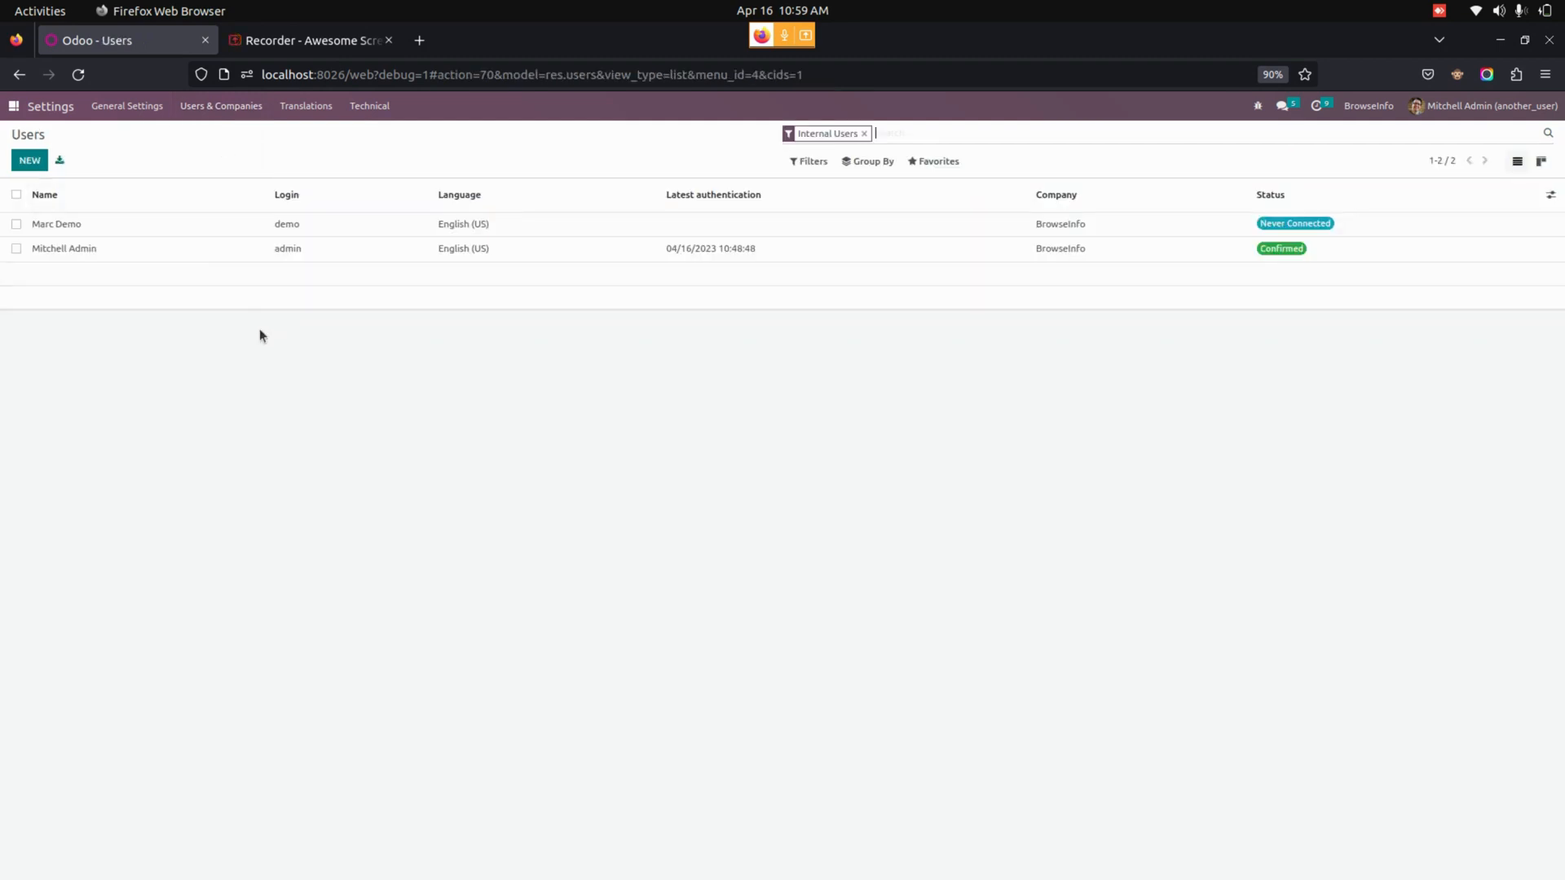
Tick 'Login as another user' under Other on Mitchell Admin's record.
click(65, 248)
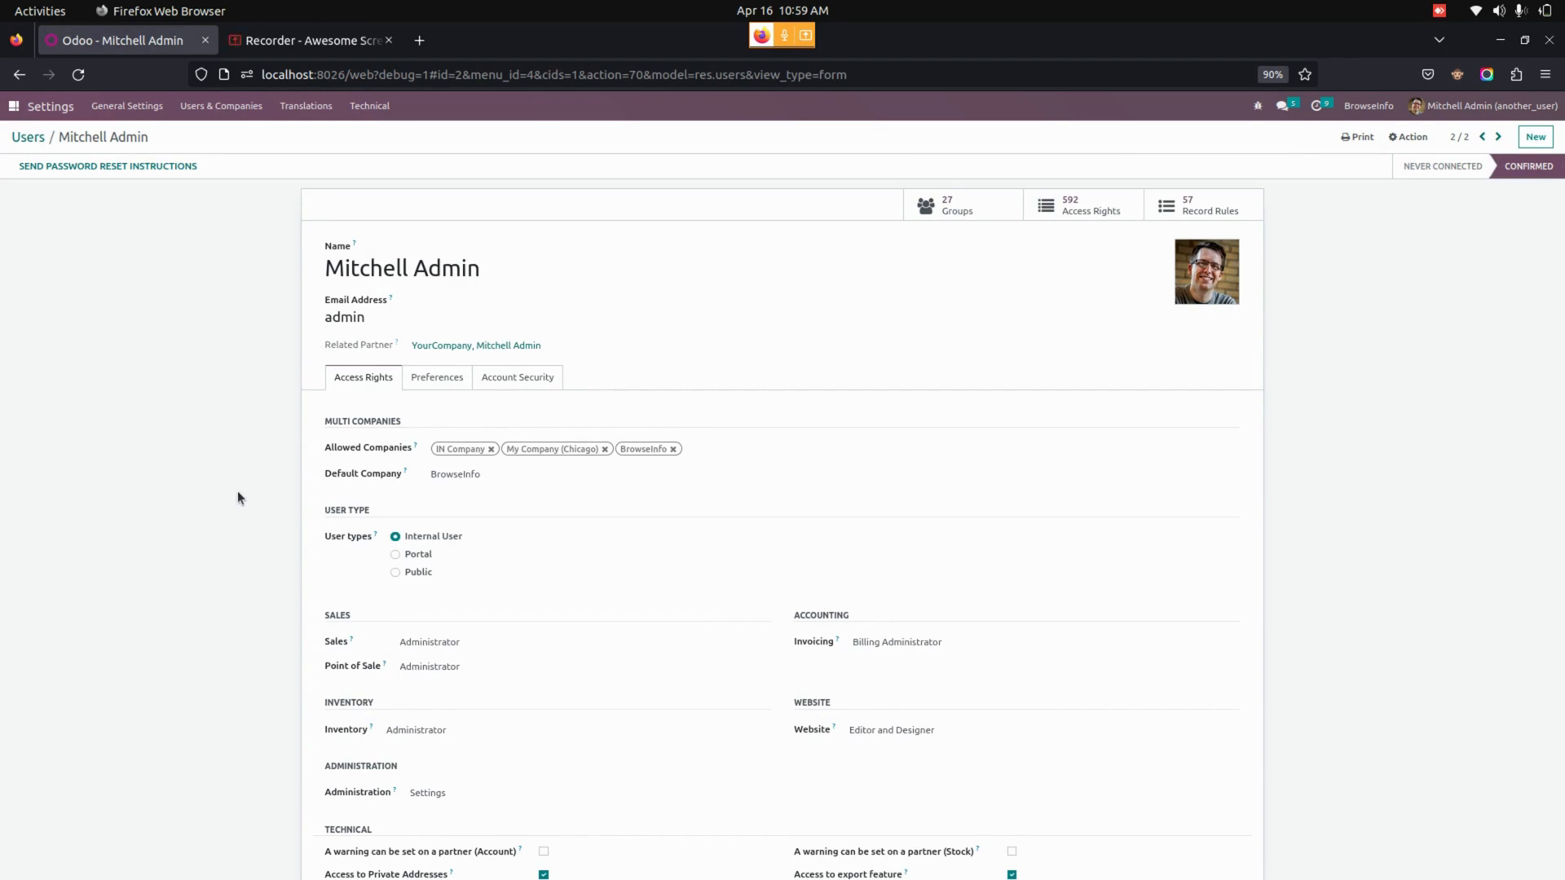
scroll(down, 3)
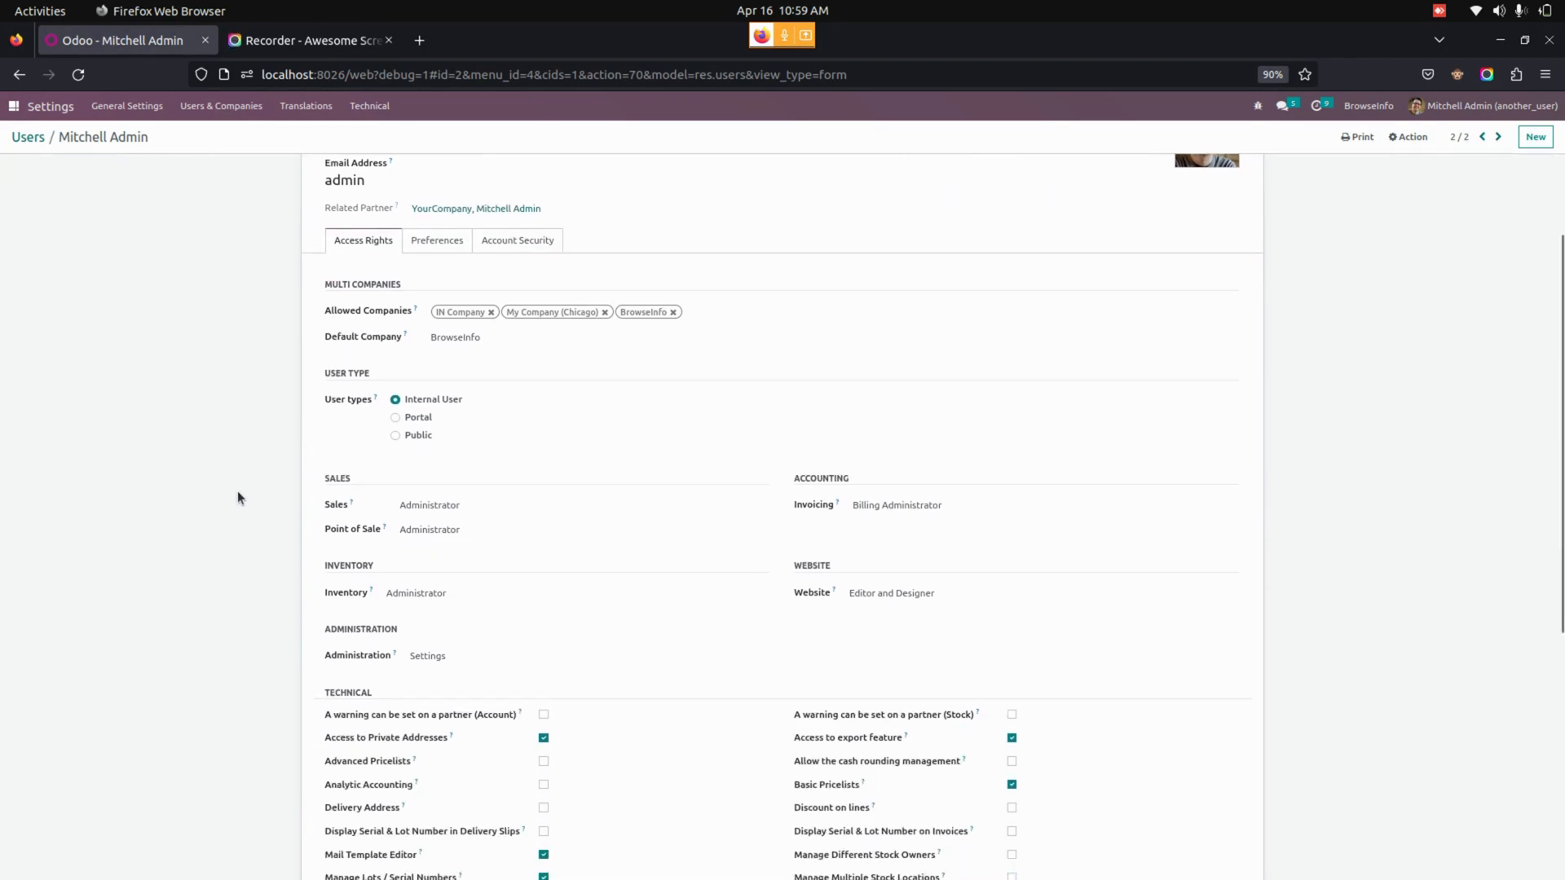
scroll(down, 3)
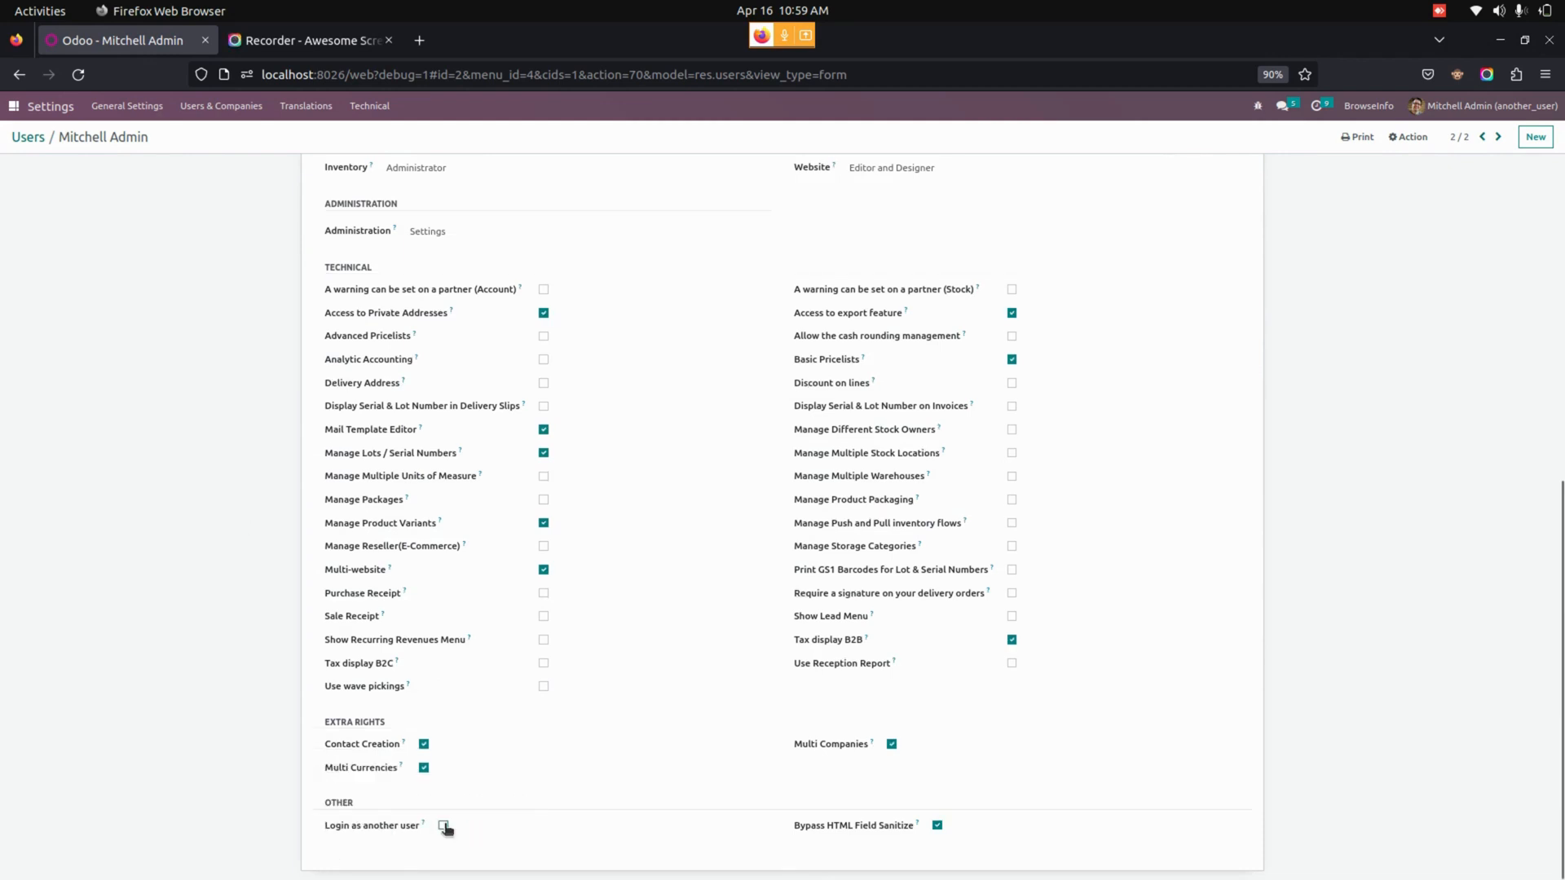
click(442, 825)
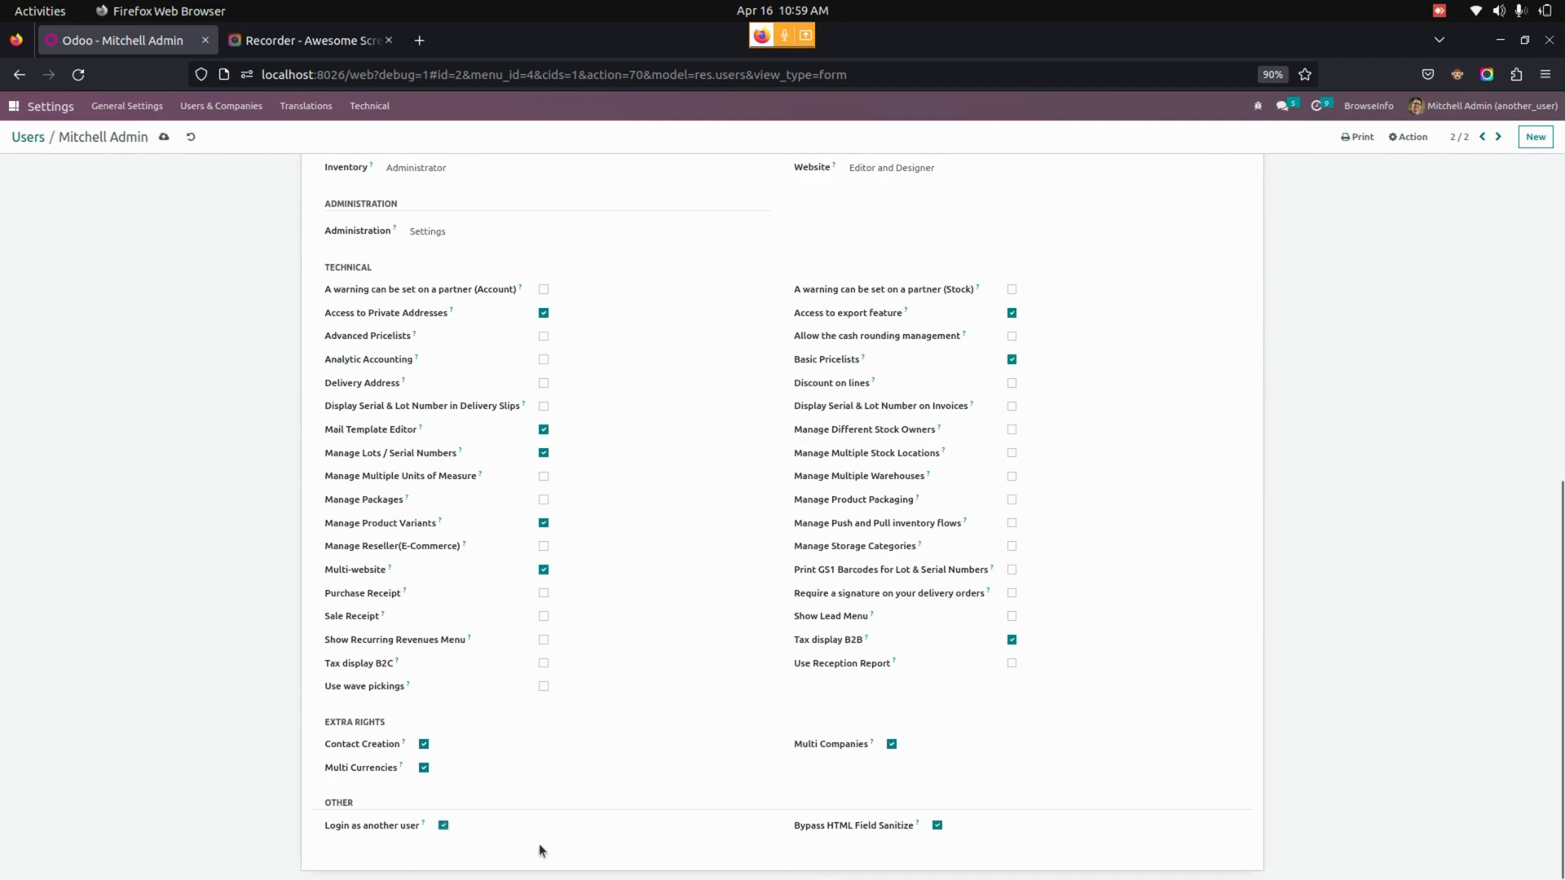
mouse_move(228, 290)
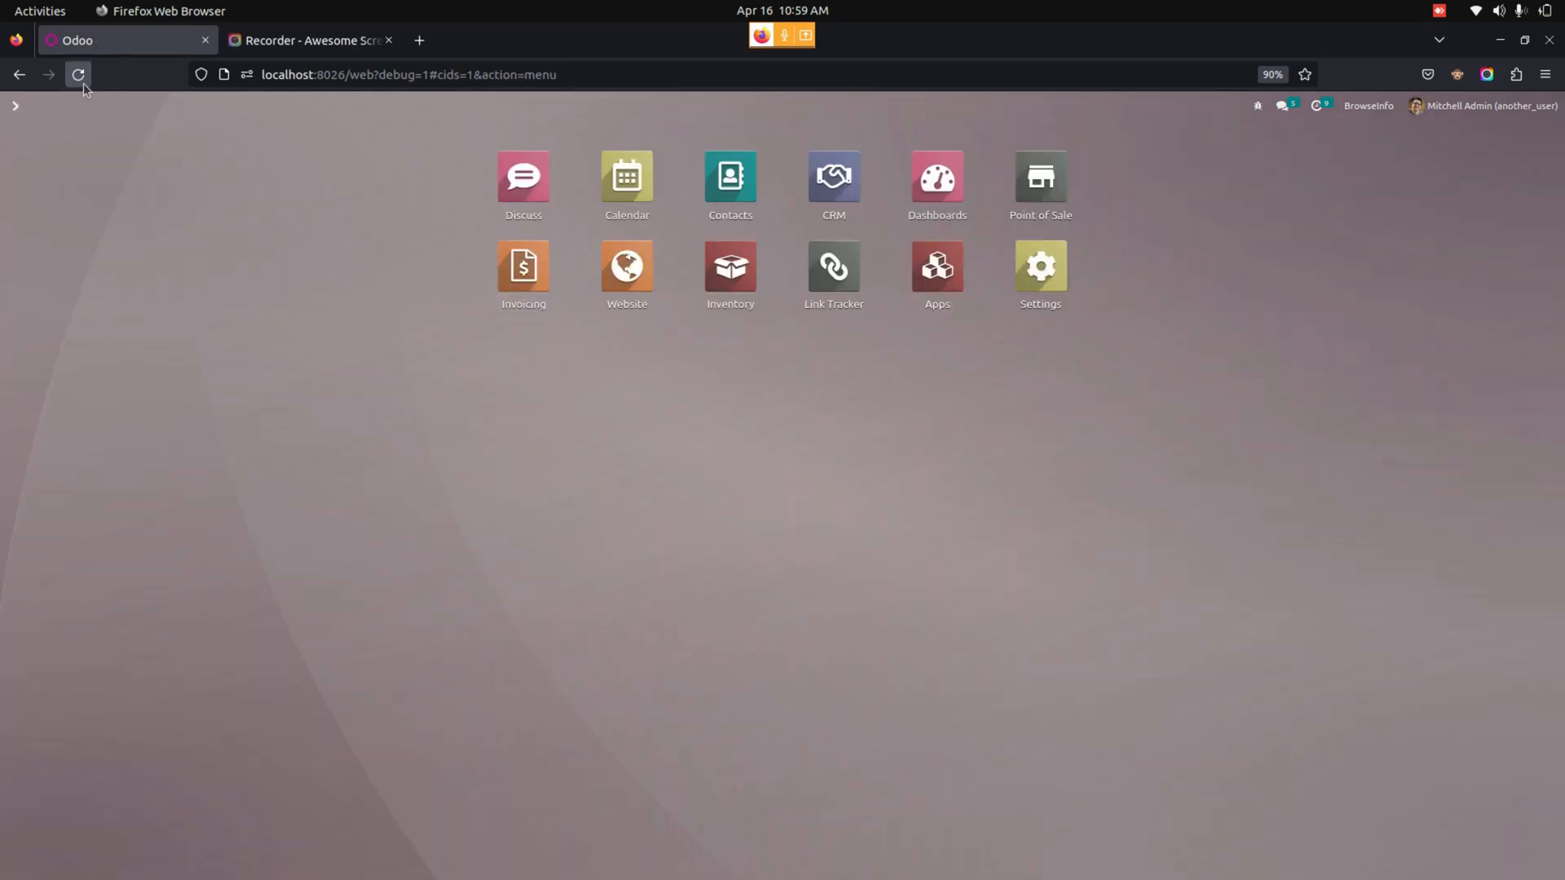
Reload the page and bring up the Switch User dialog from the top bar.
click(78, 75)
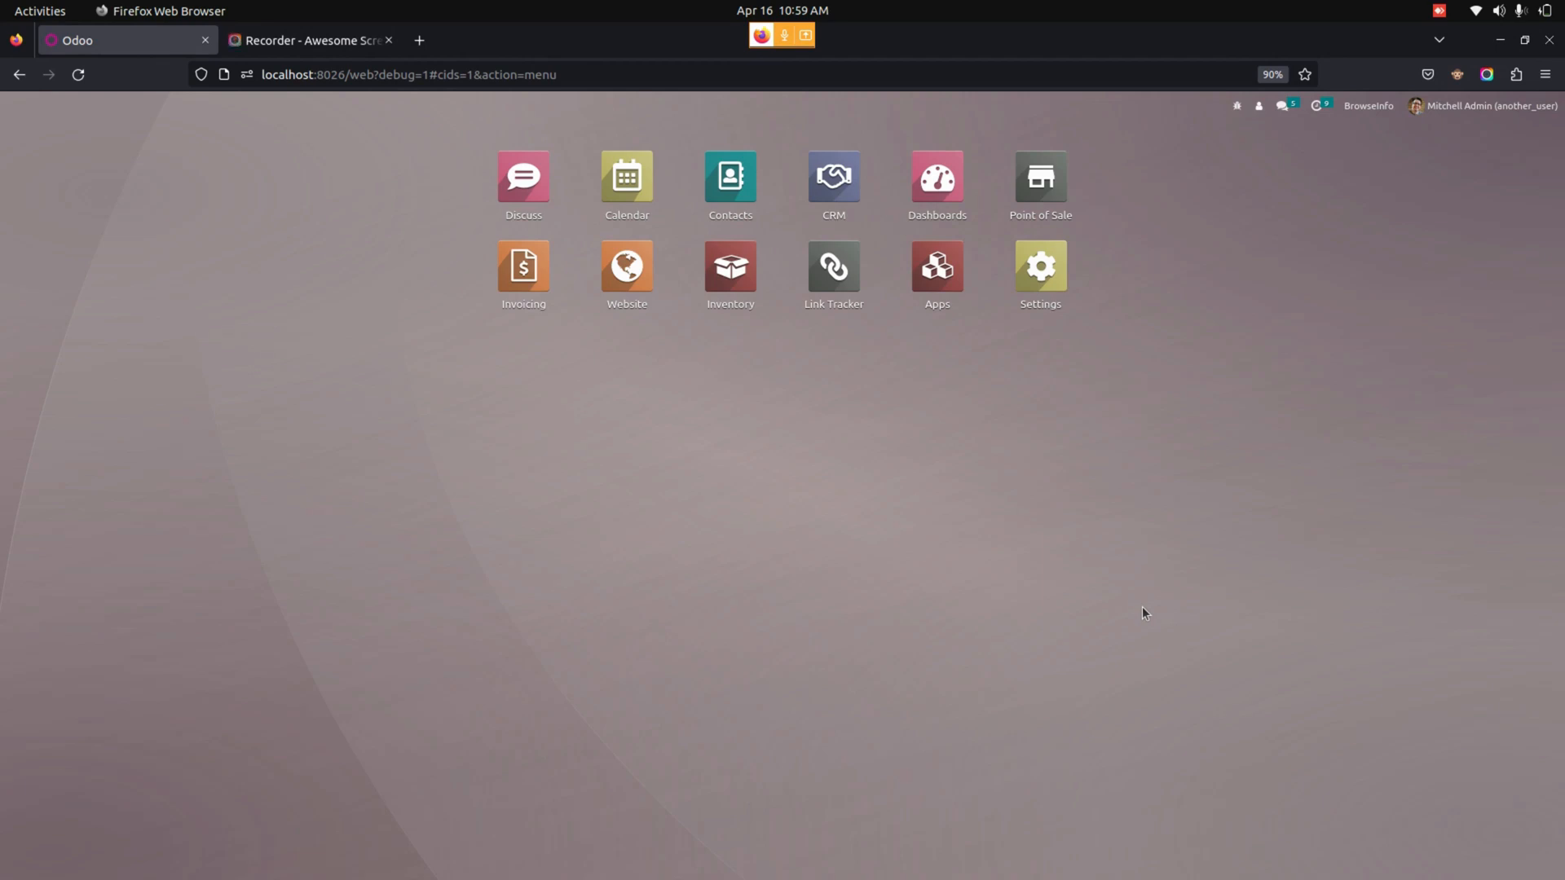
mouse_move(1219, 176)
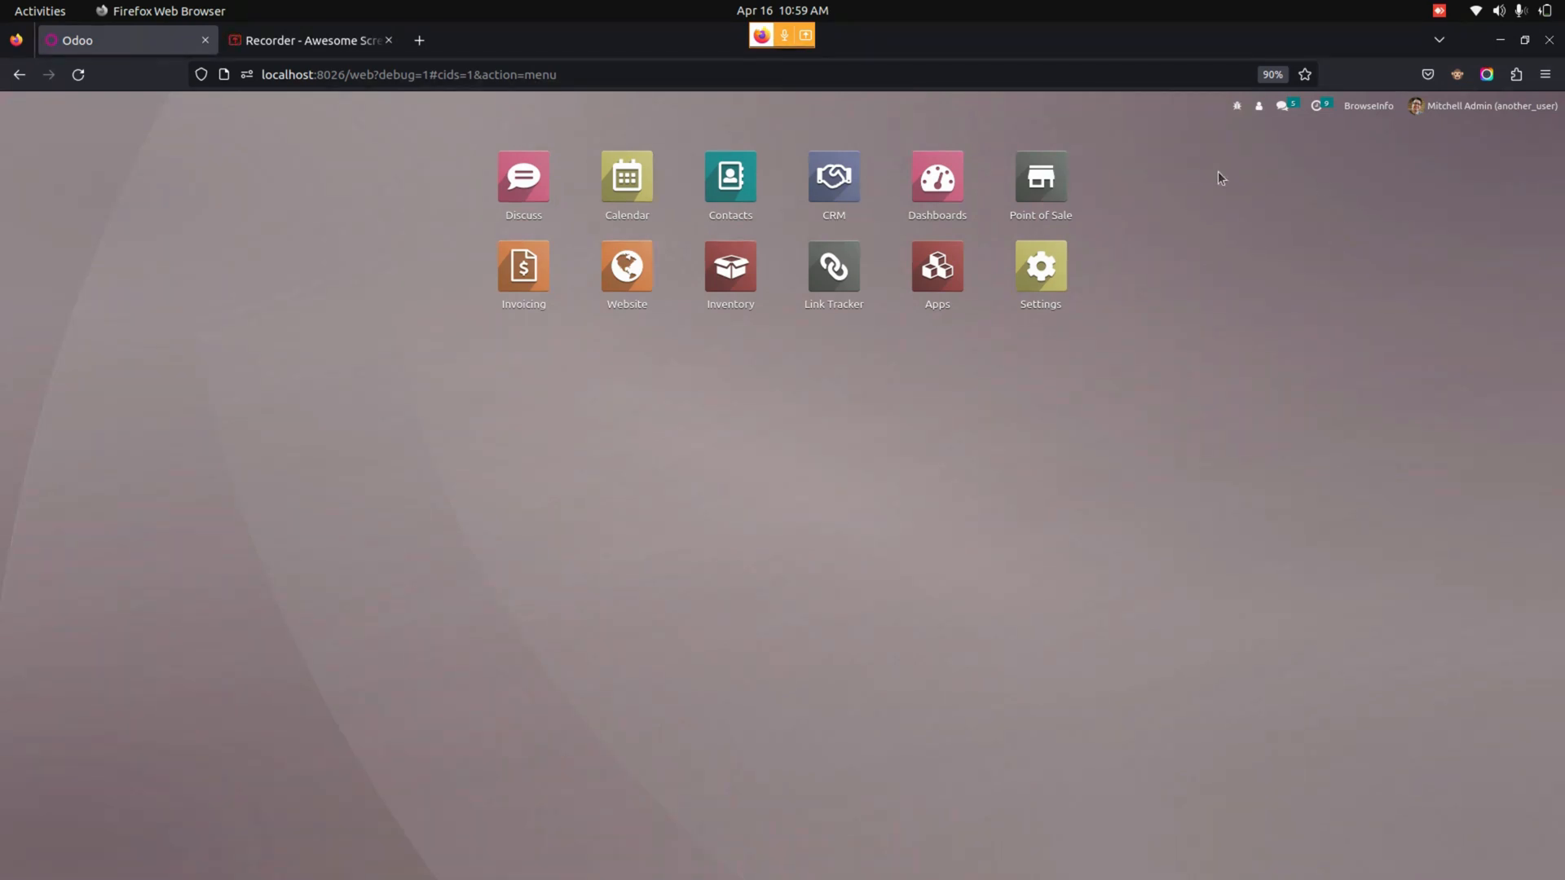
mouse_move(1258, 106)
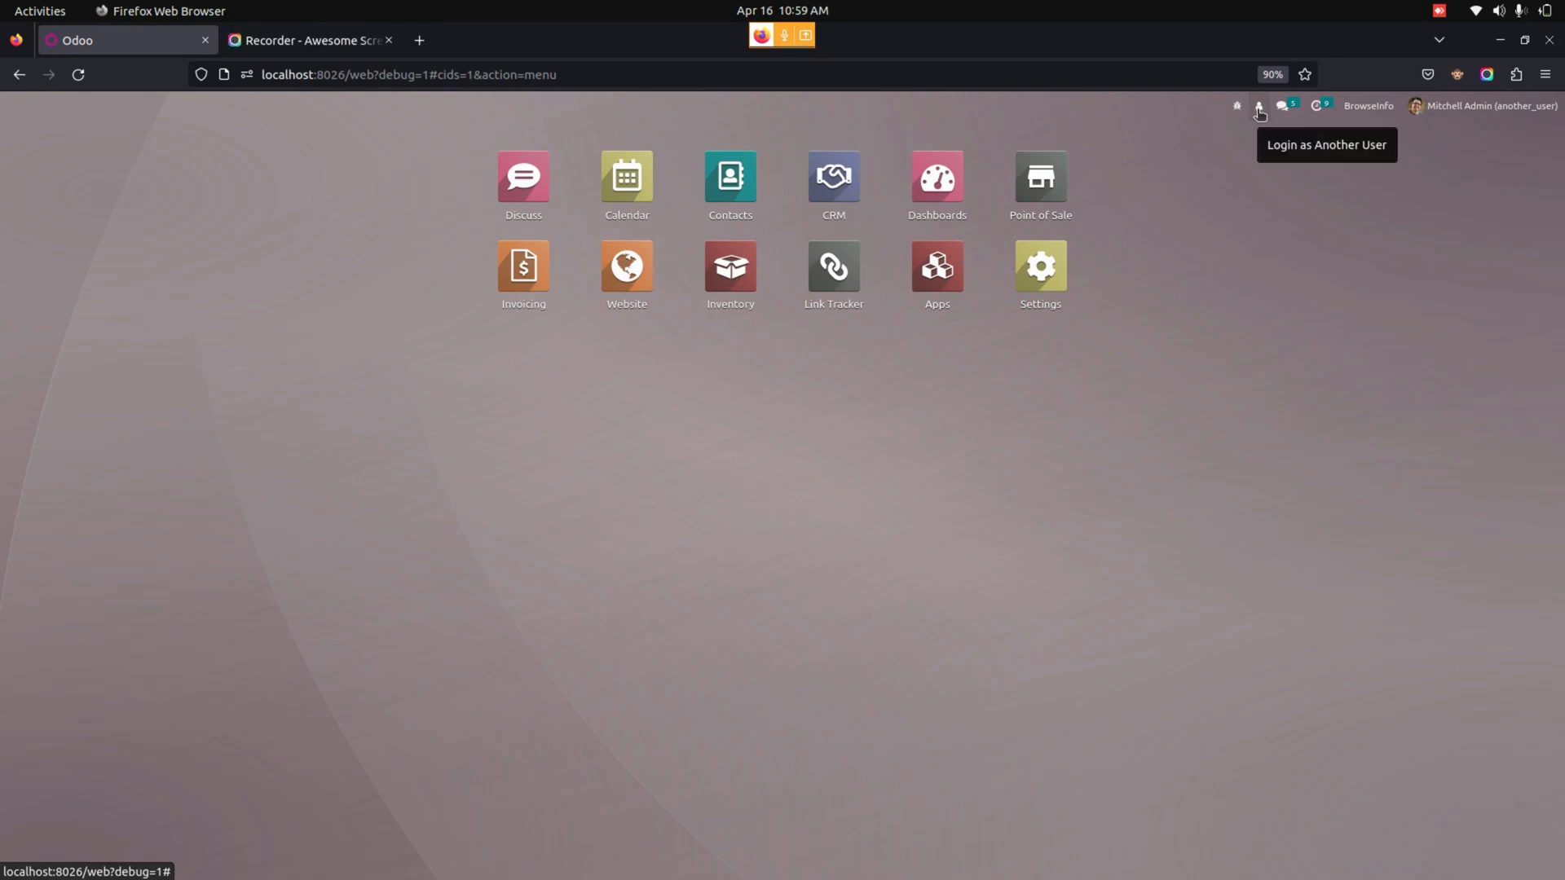
mouse_move(1256, 106)
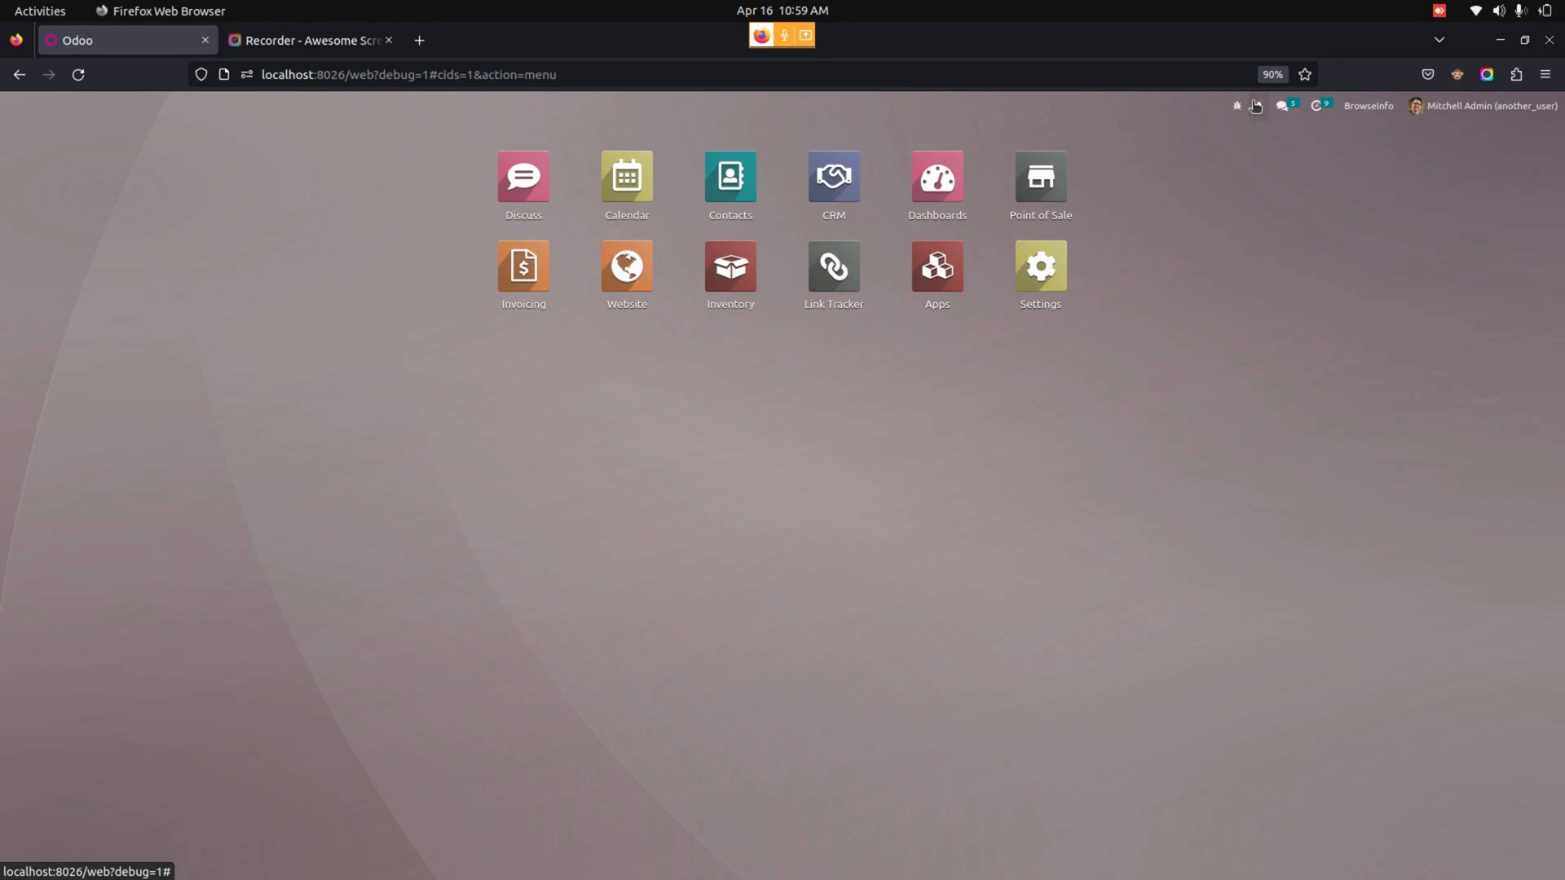
click(1259, 106)
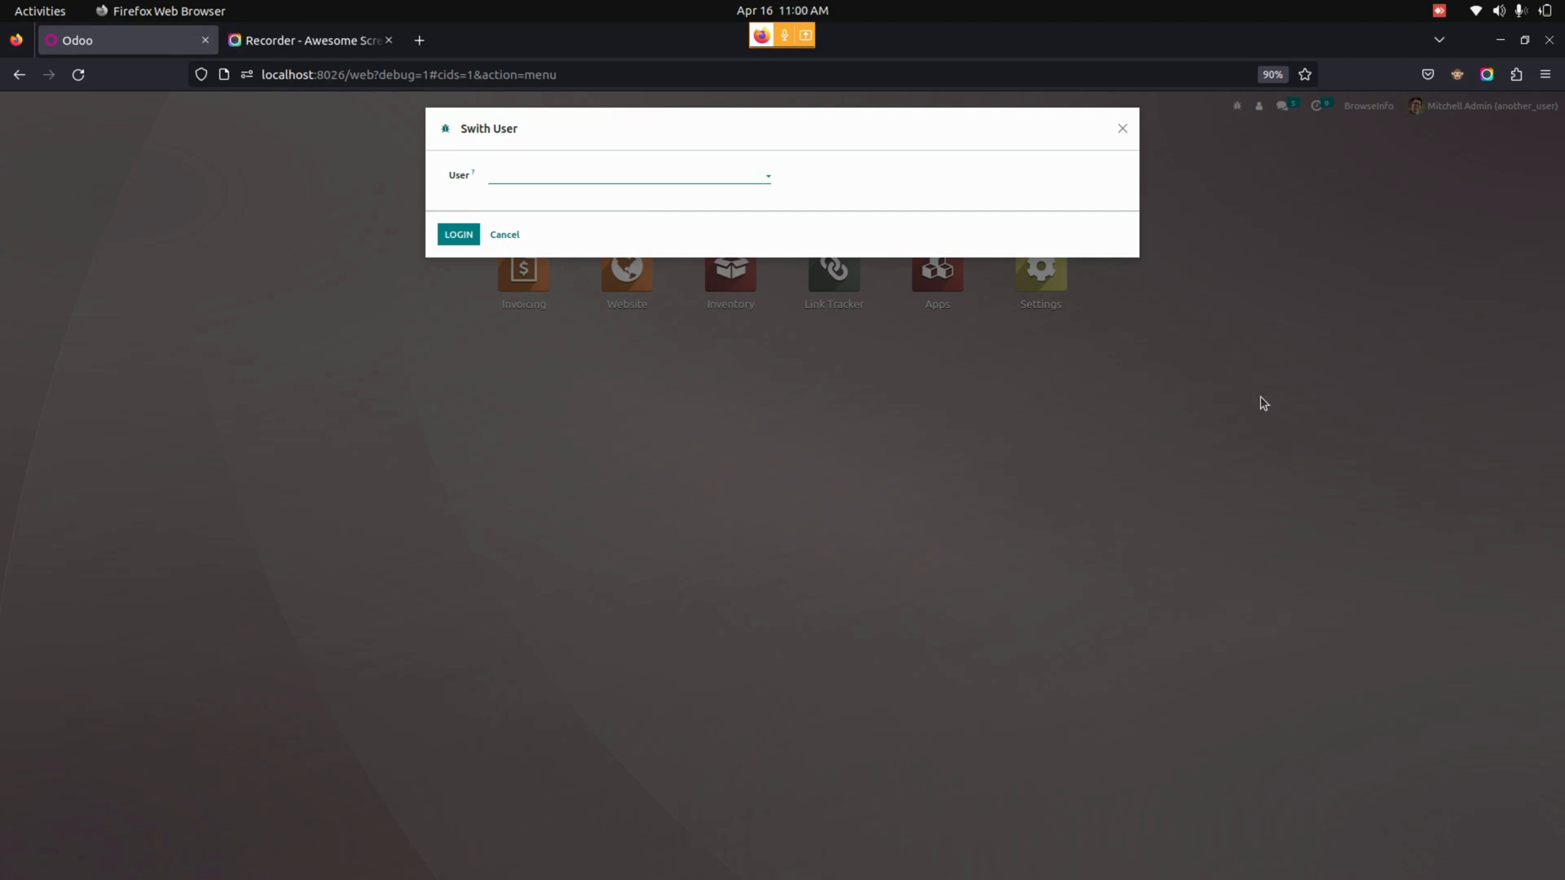
mouse_move(610, 166)
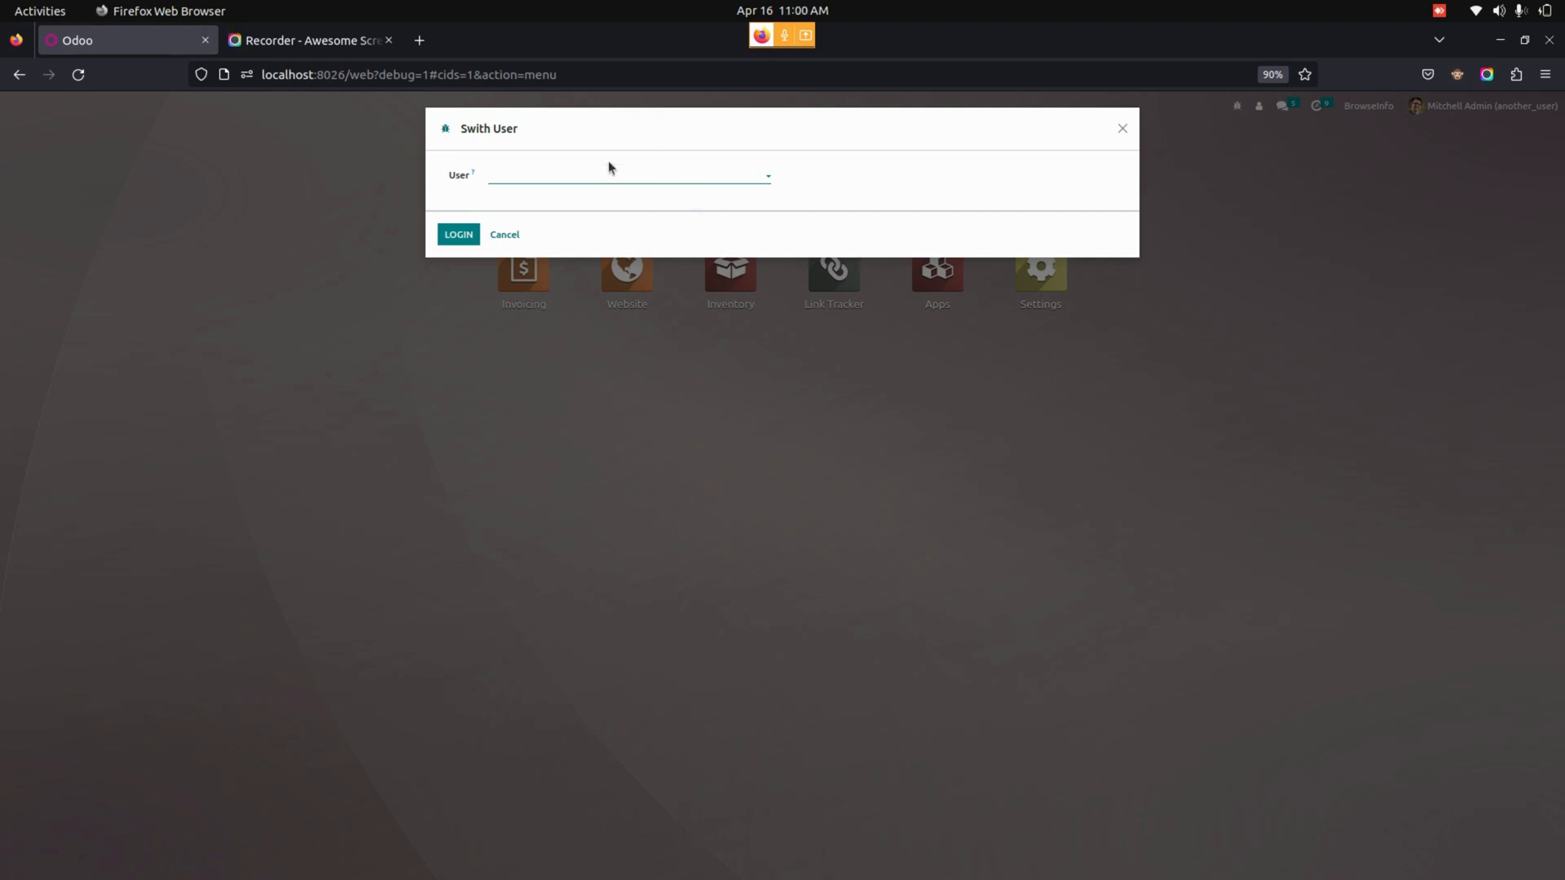
Choose Marc Demo as the user to switch to.
click(630, 176)
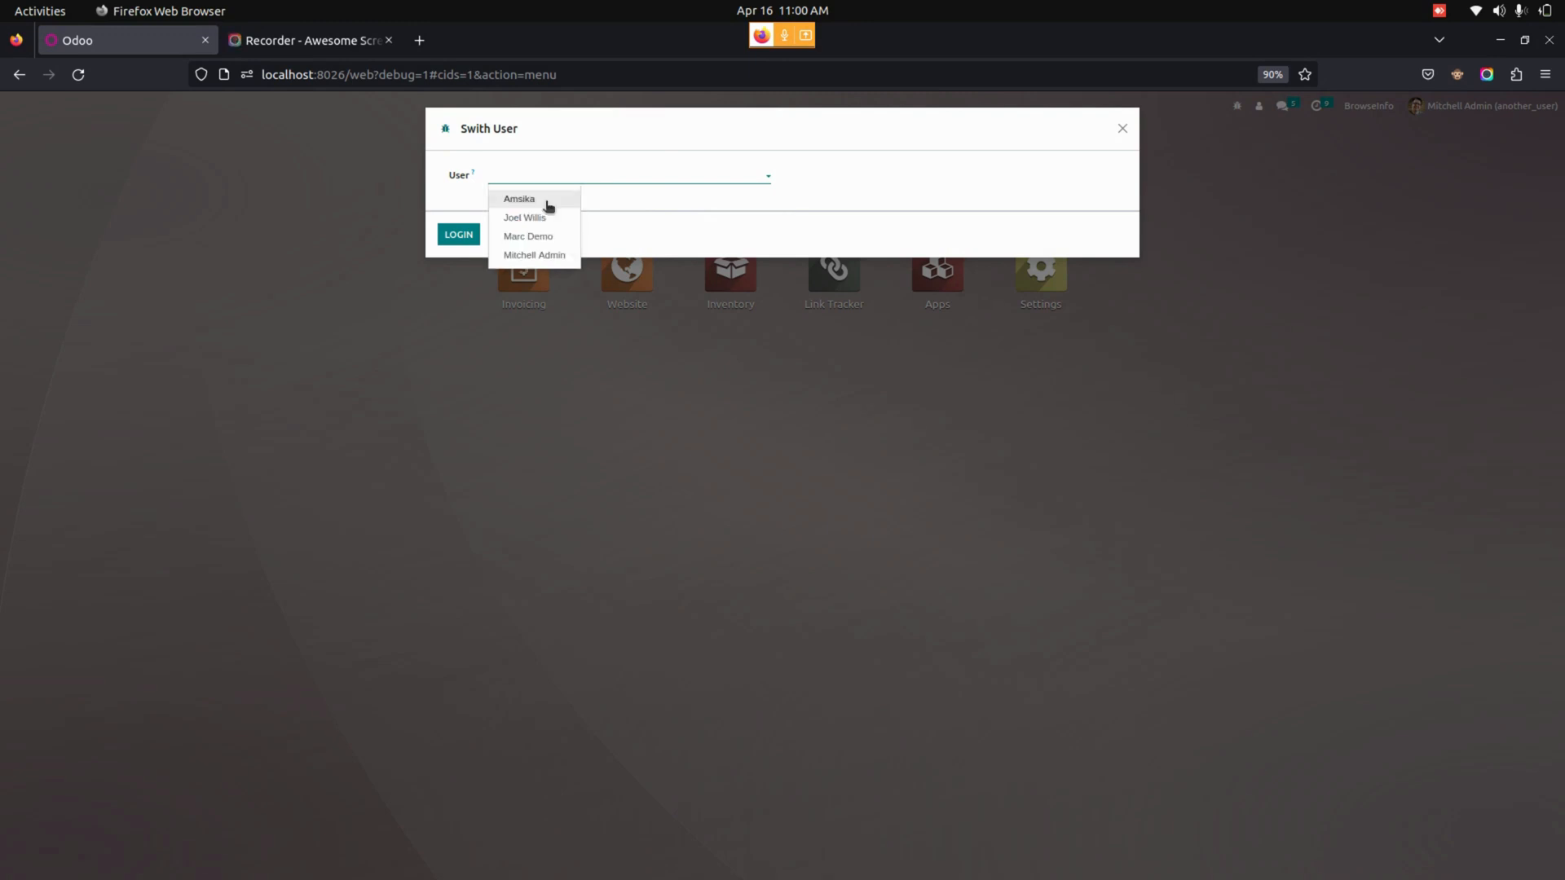
click(528, 236)
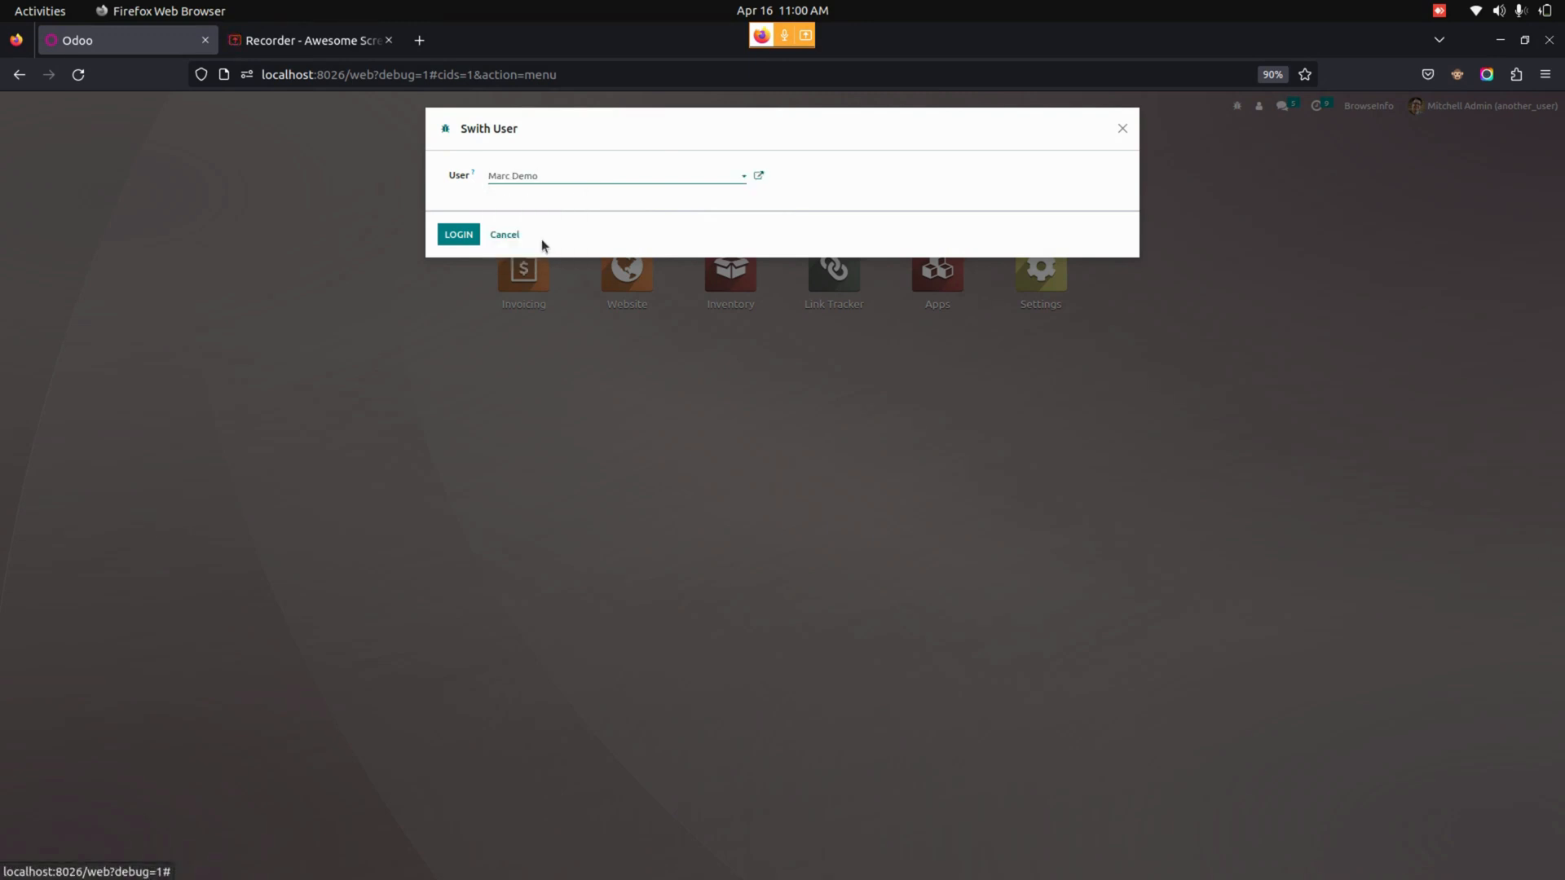
mouse_move(458, 240)
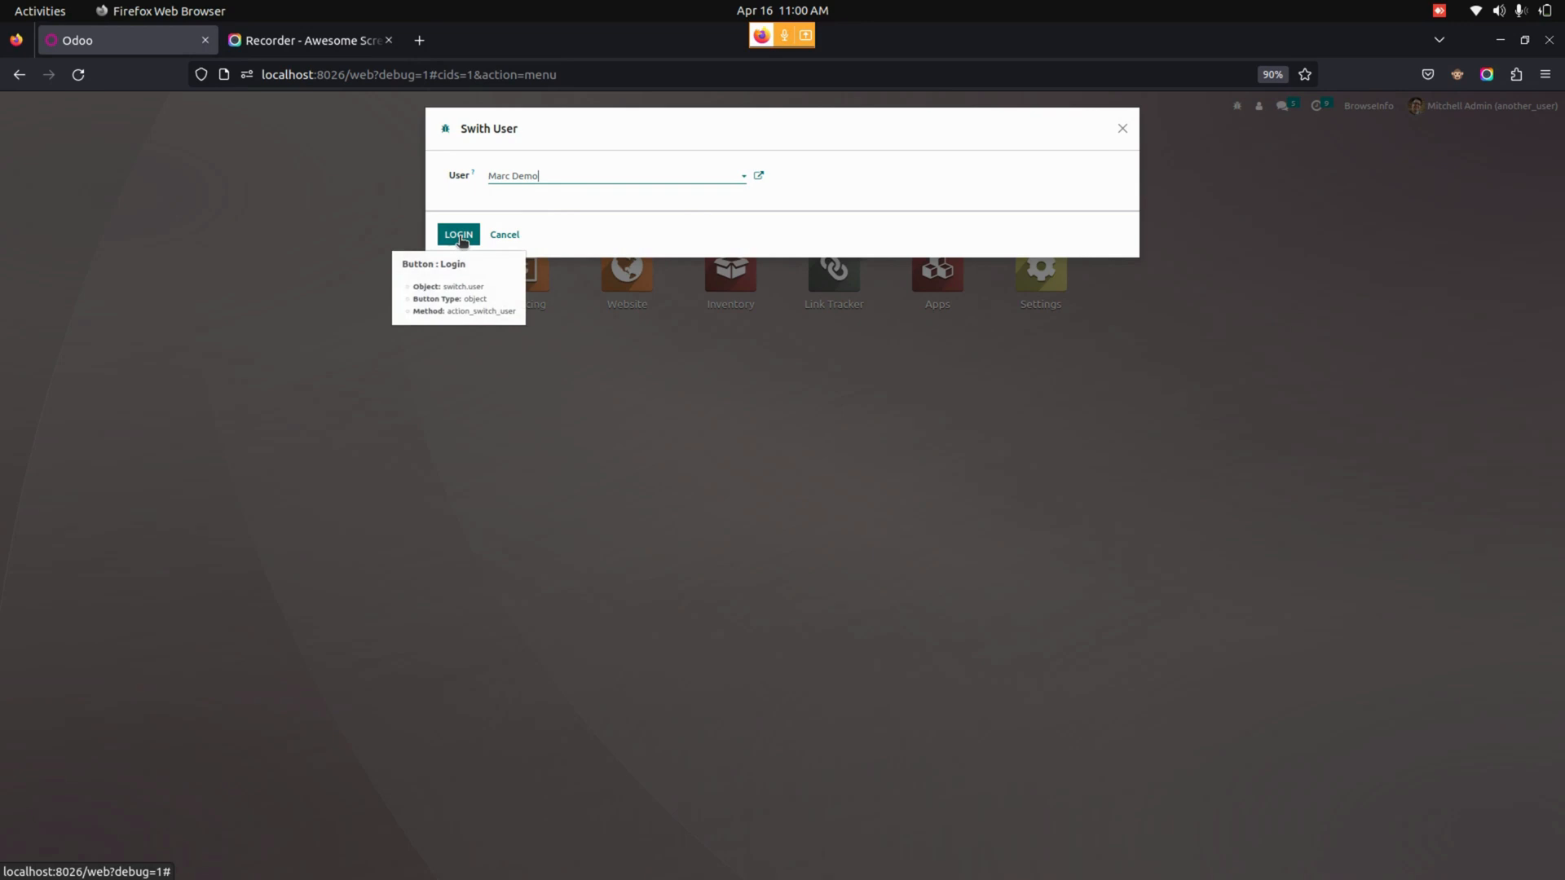
mouse_move(461, 284)
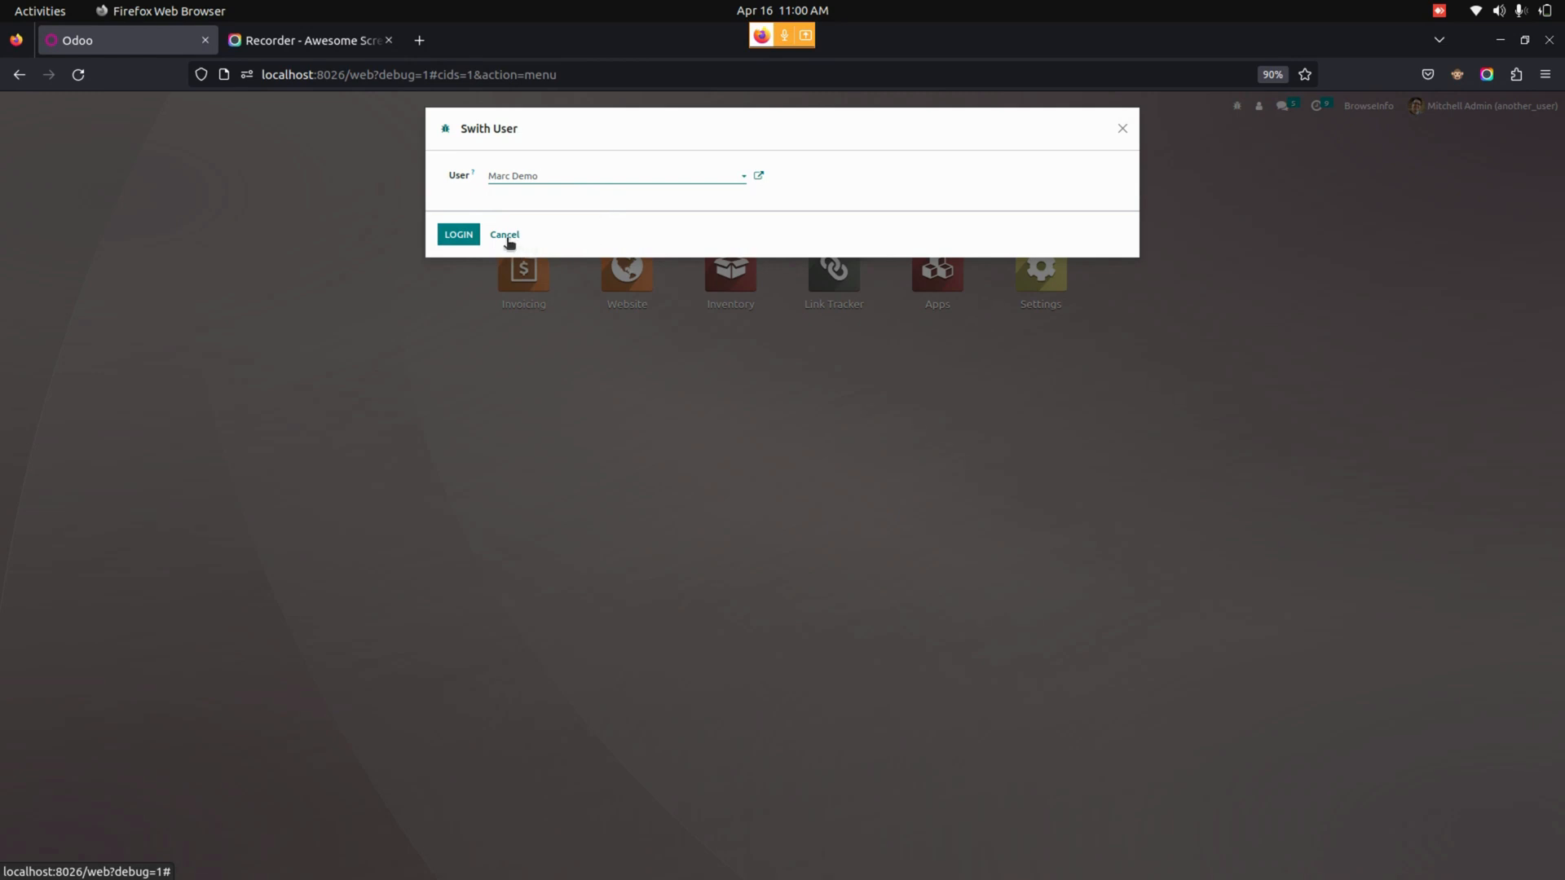
mouse_move(554, 245)
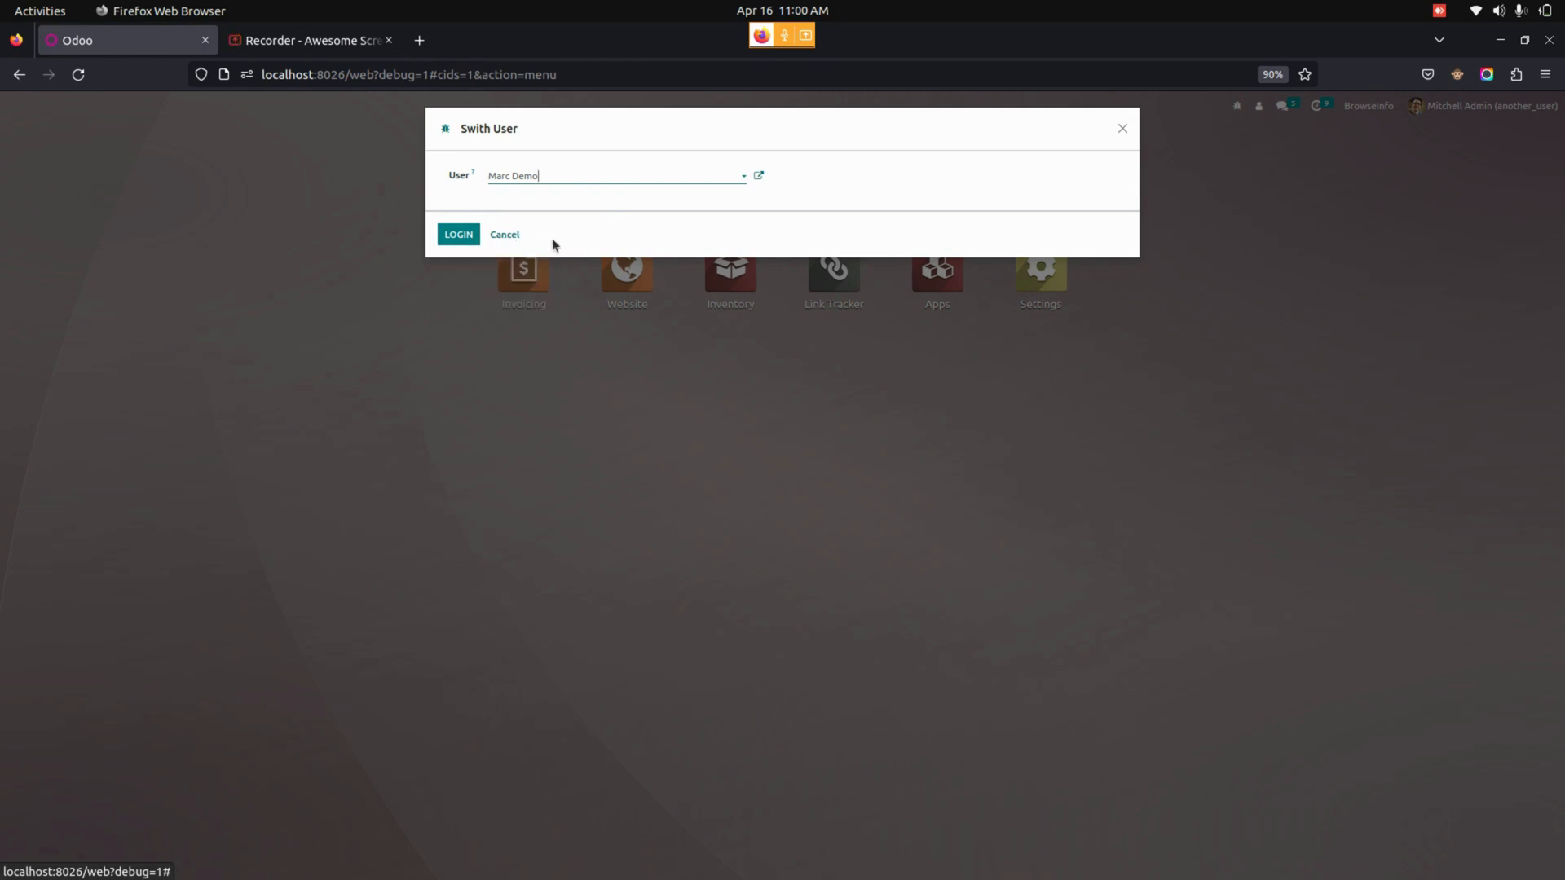
Confirm LOGIN so the session runs as Marc Demo.
click(458, 235)
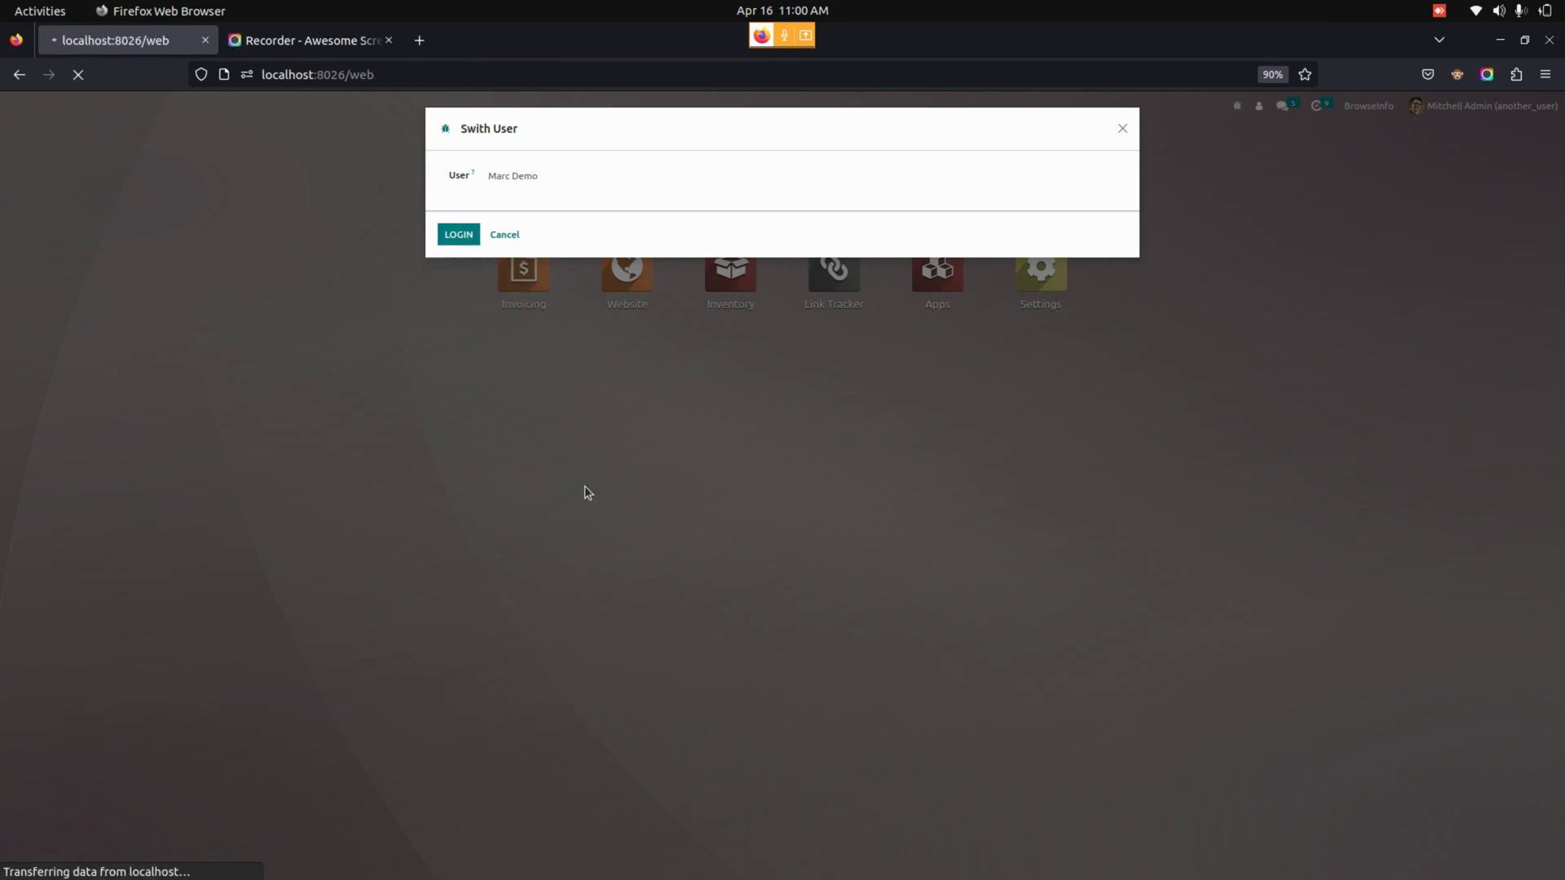
click(458, 234)
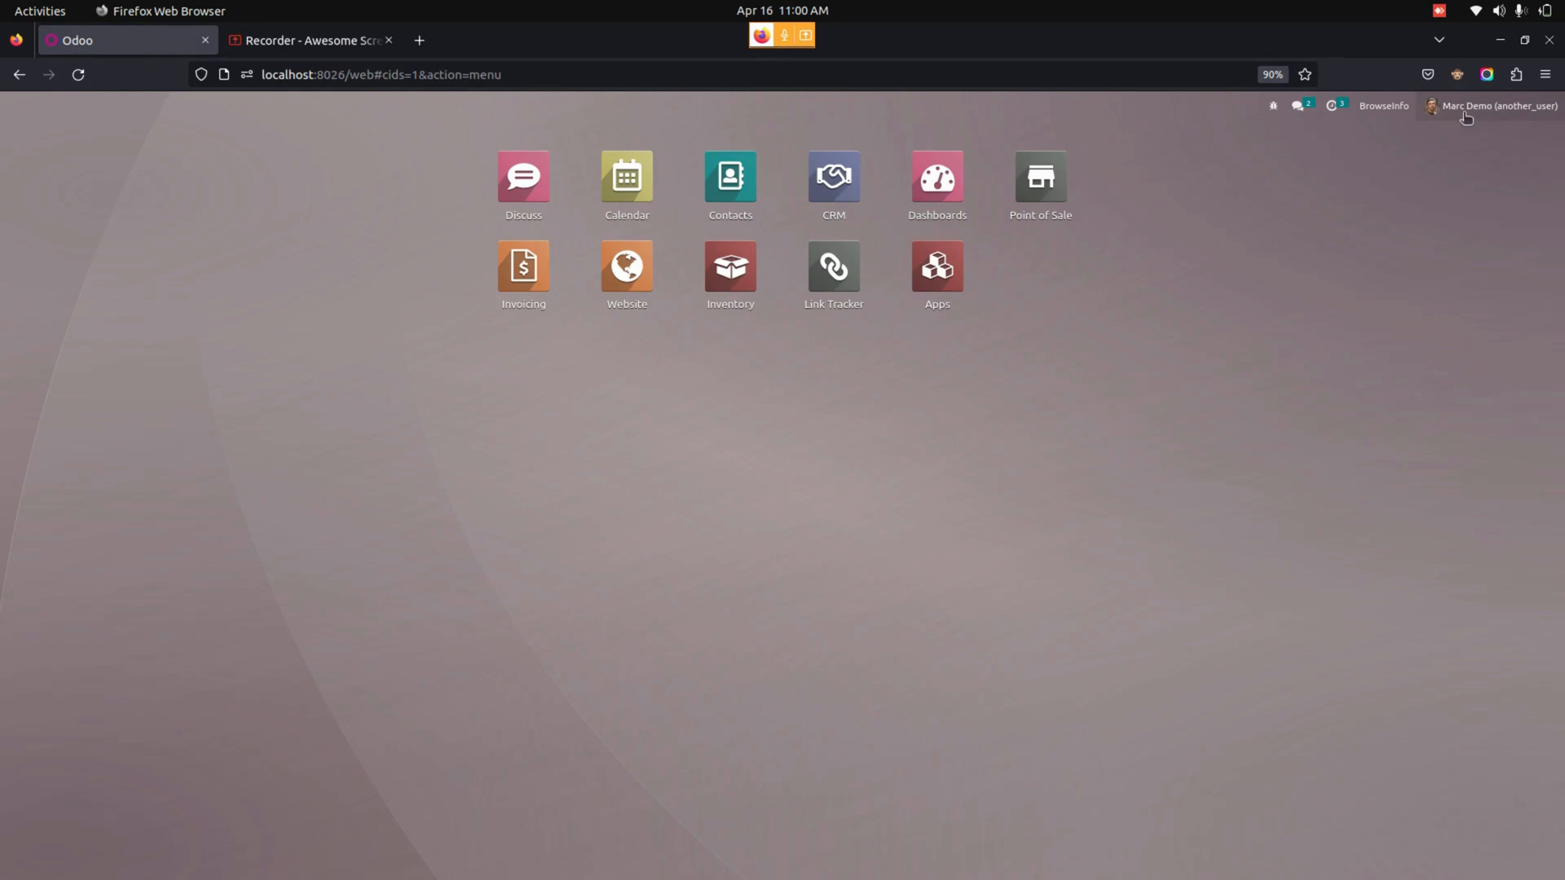
mouse_move(1461, 258)
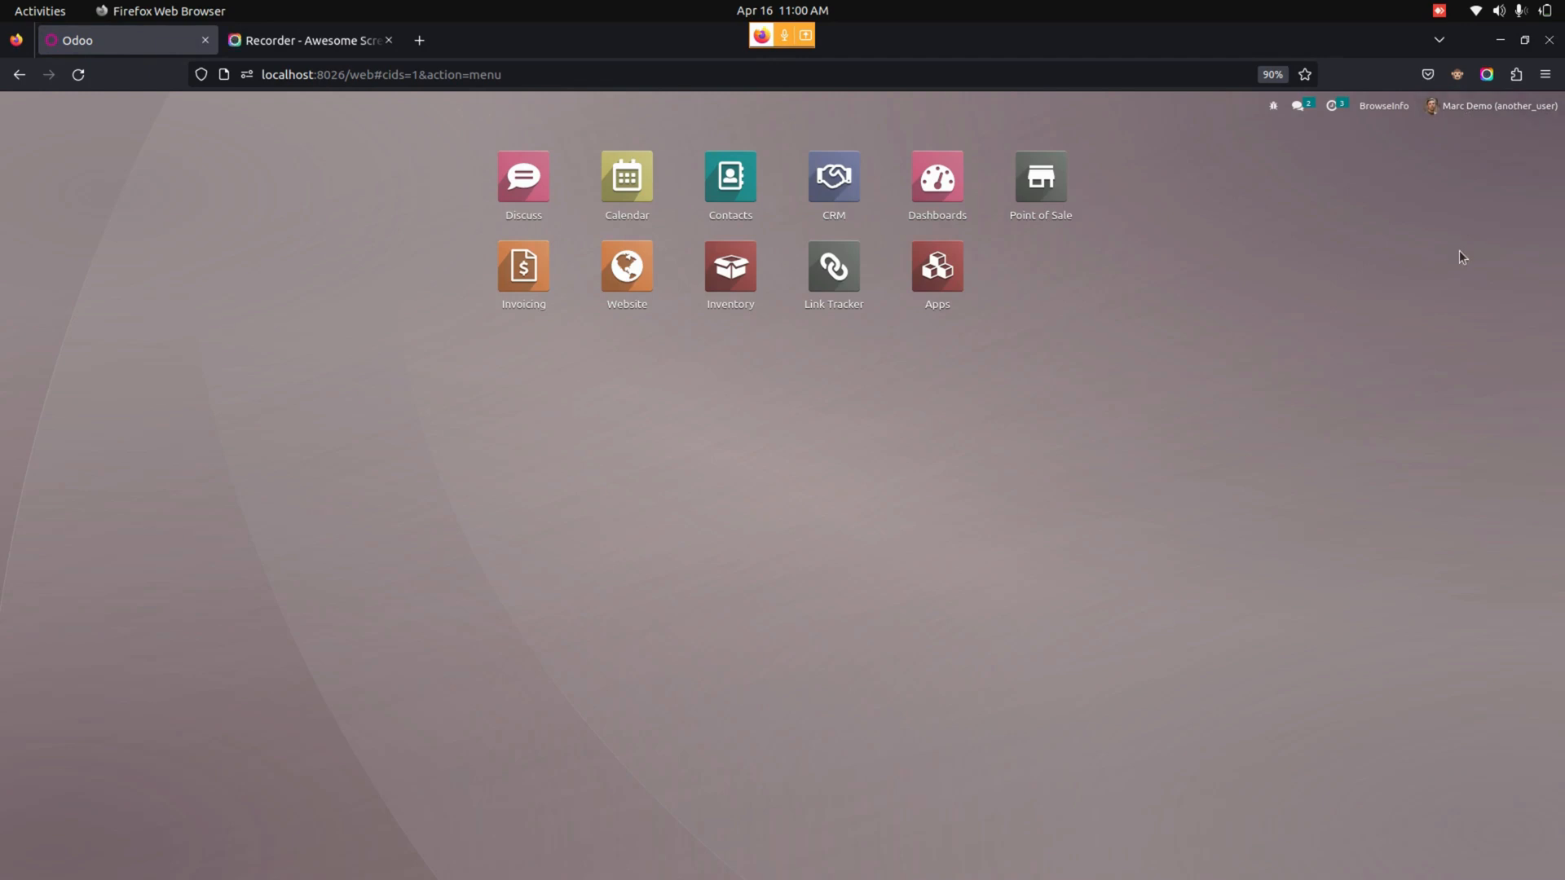